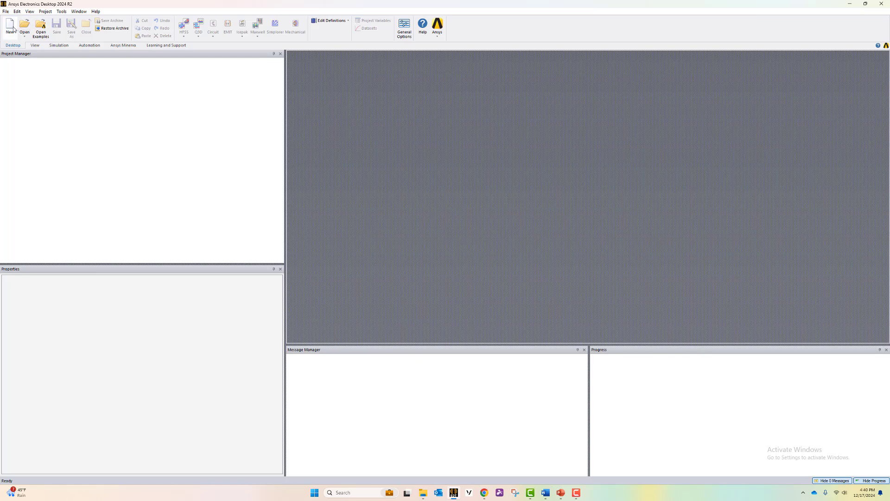
# Create a new project and insert a circuit design with the default workflow and no template.
pyautogui.click(9, 25)
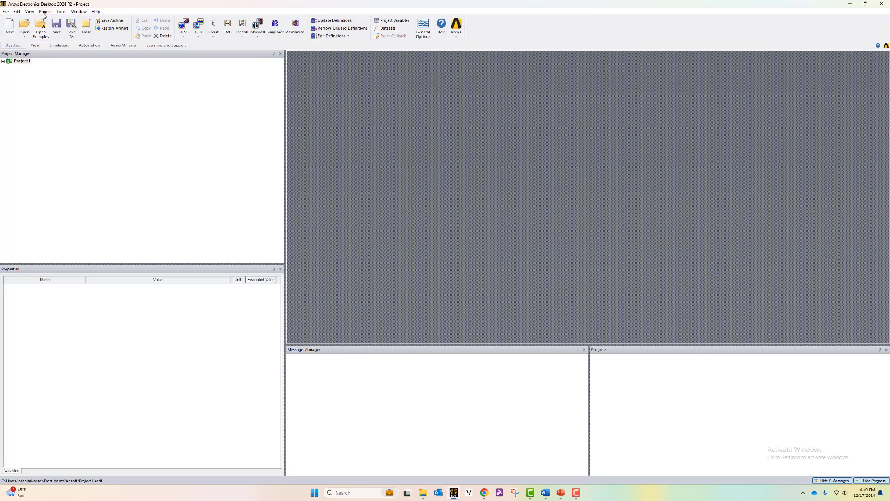
pyautogui.click(46, 11)
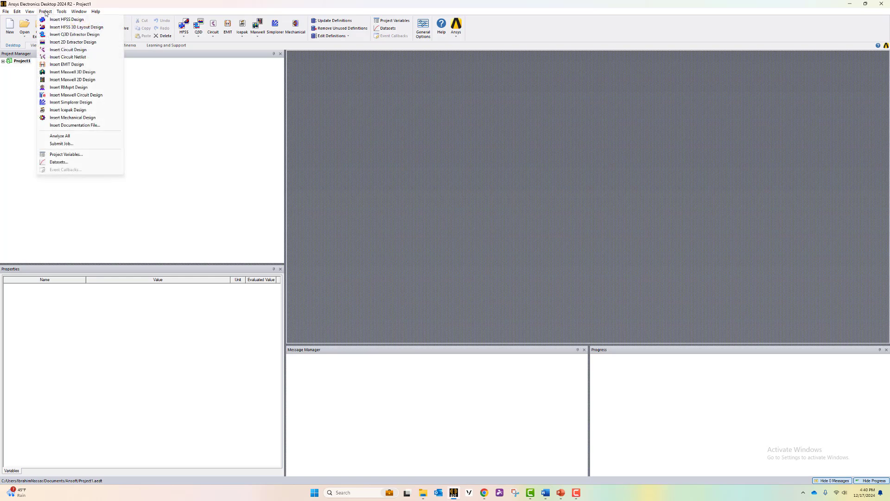
pyautogui.moveTo(66, 49)
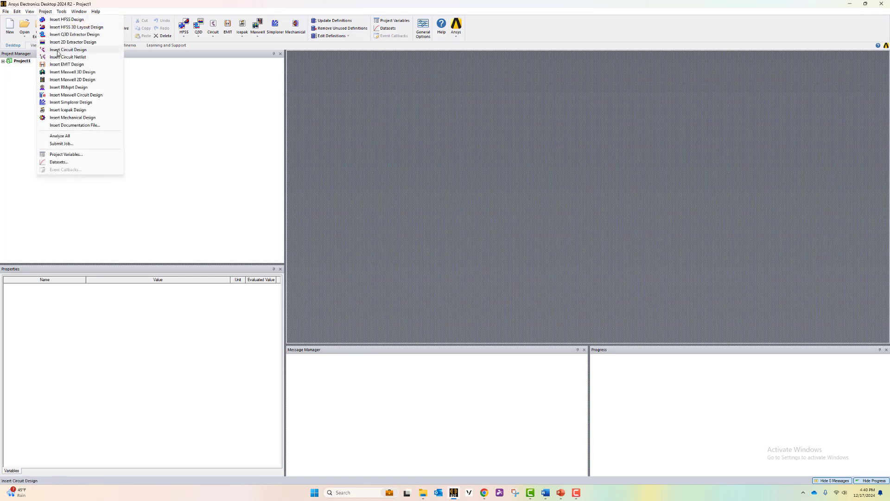
pyautogui.click(67, 49)
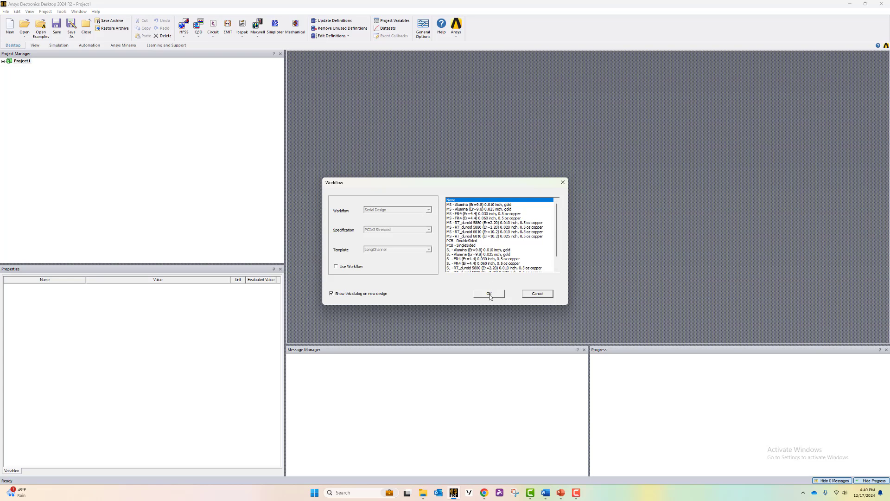
pyautogui.click(488, 293)
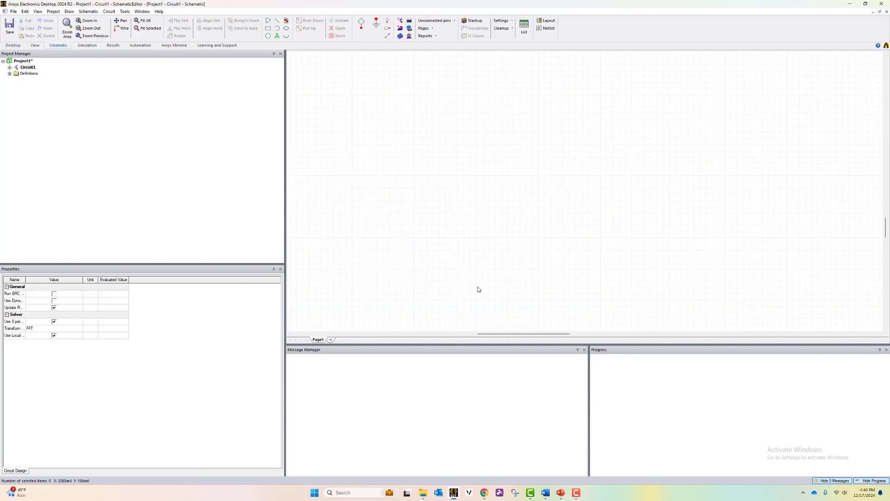
pyautogui.moveTo(333, 159)
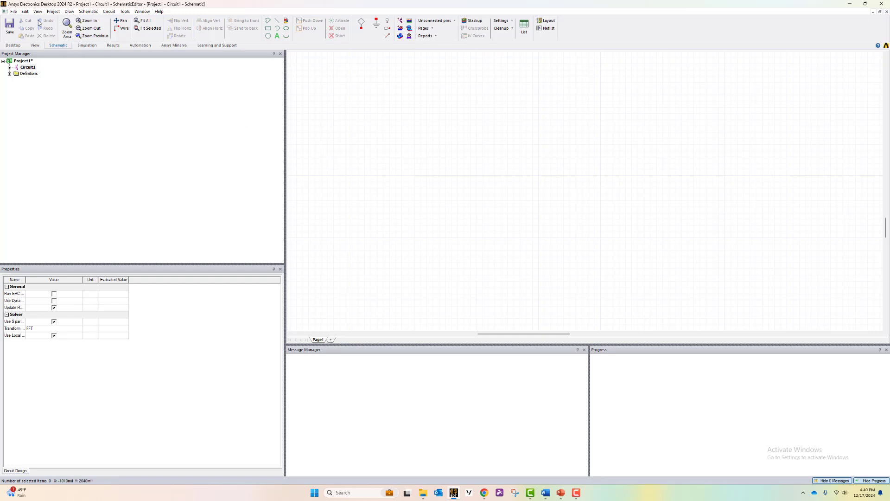
# Show the Component Libraries panel filtered to Nexxim circuit models and select the NPort_Multi template.
pyautogui.click(37, 11)
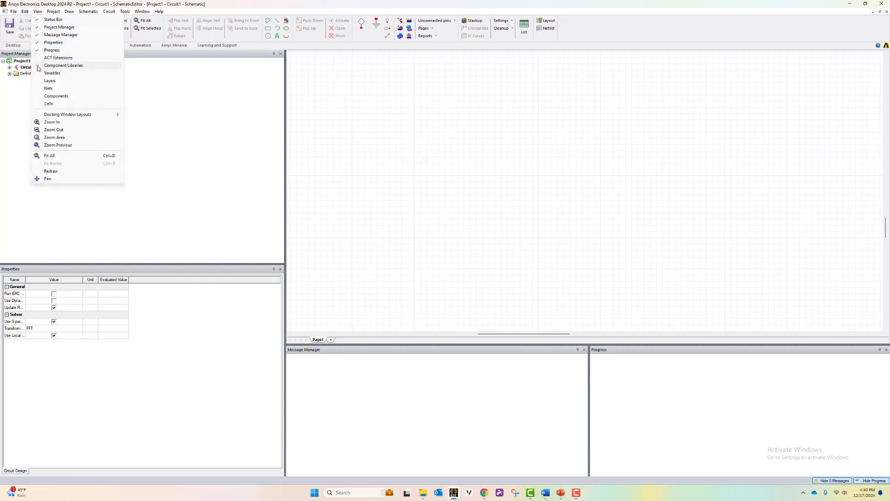
pyautogui.click(63, 65)
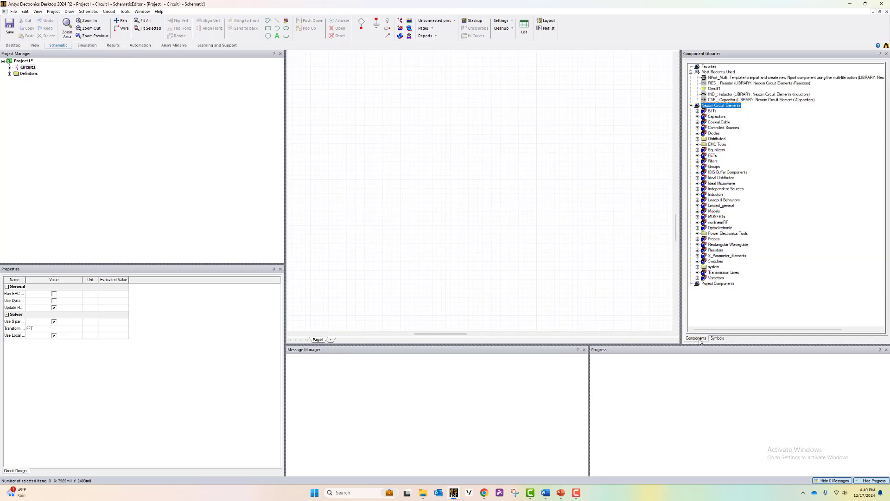
pyautogui.click(717, 338)
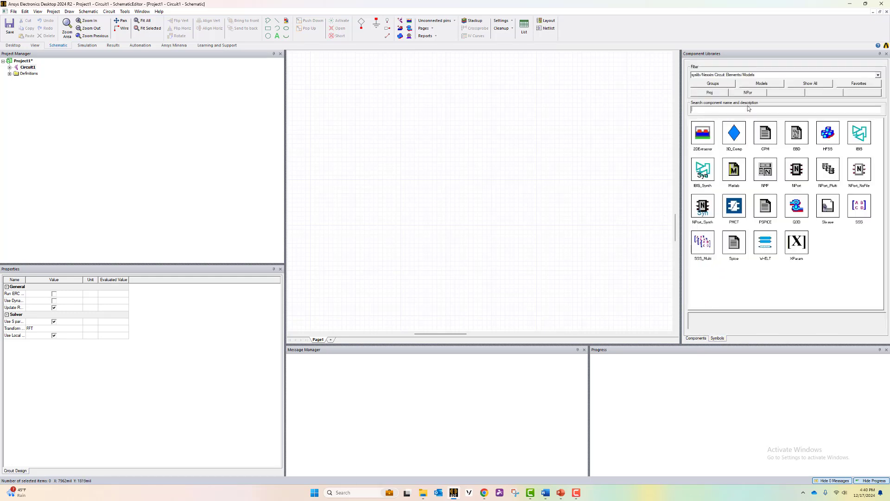
pyautogui.click(762, 83)
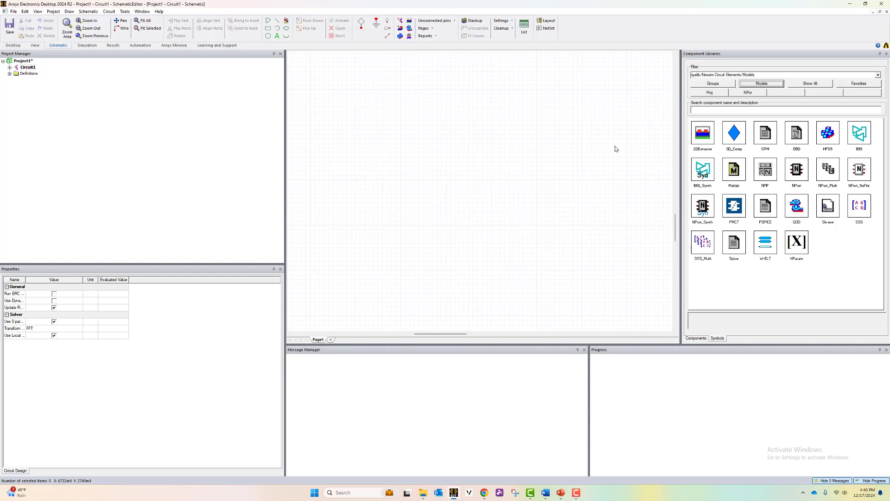
pyautogui.click(795, 170)
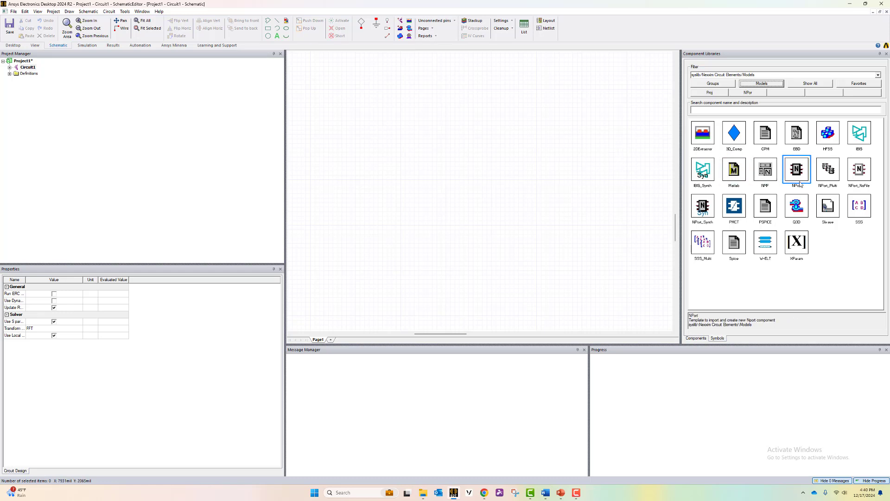
pyautogui.click(827, 169)
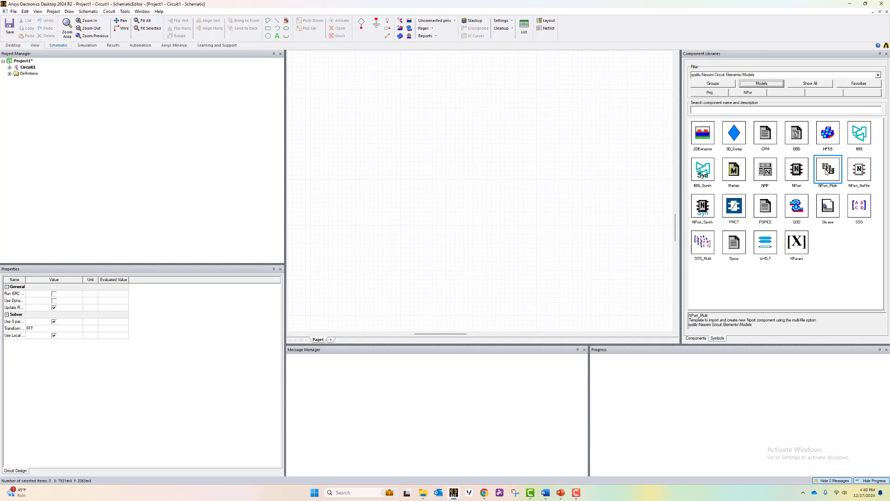
# Start an NPort_Multi component with 2 pins, name Model, keeping the implied reference to ground.
pyautogui.doubleClick(826, 169)
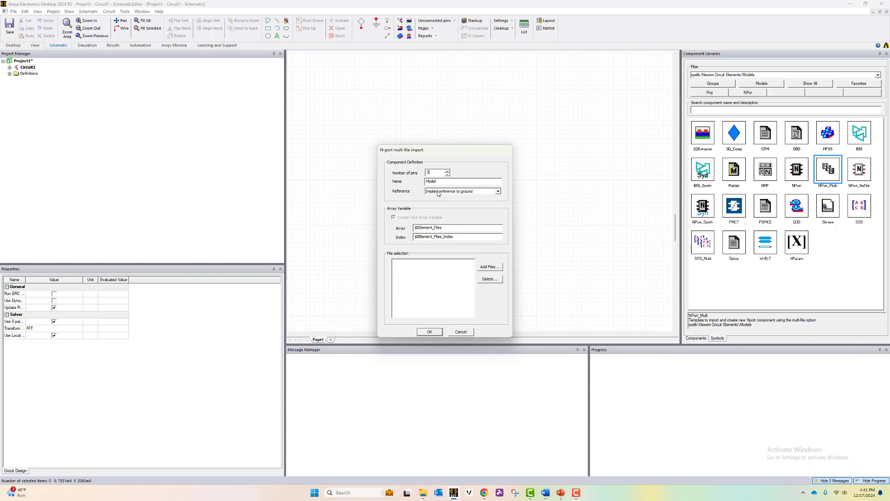
pyautogui.click(498, 191)
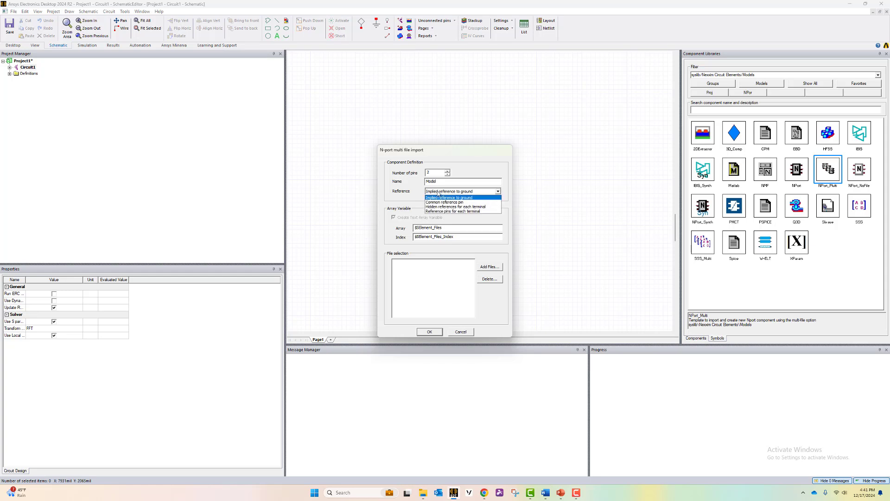
pyautogui.moveTo(454, 202)
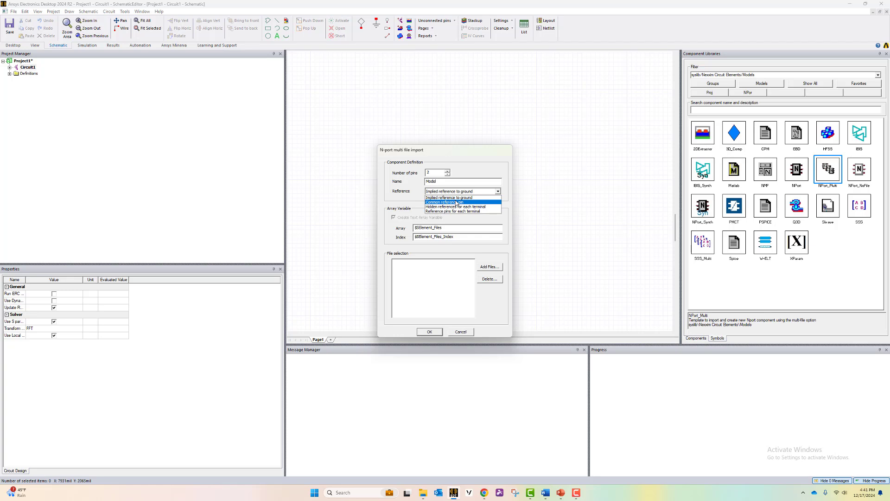
pyautogui.click(451, 196)
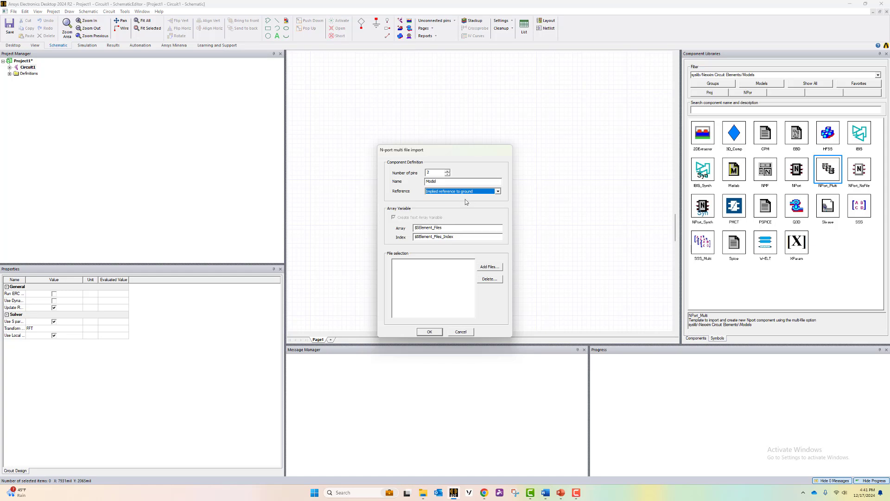
pyautogui.moveTo(465, 219)
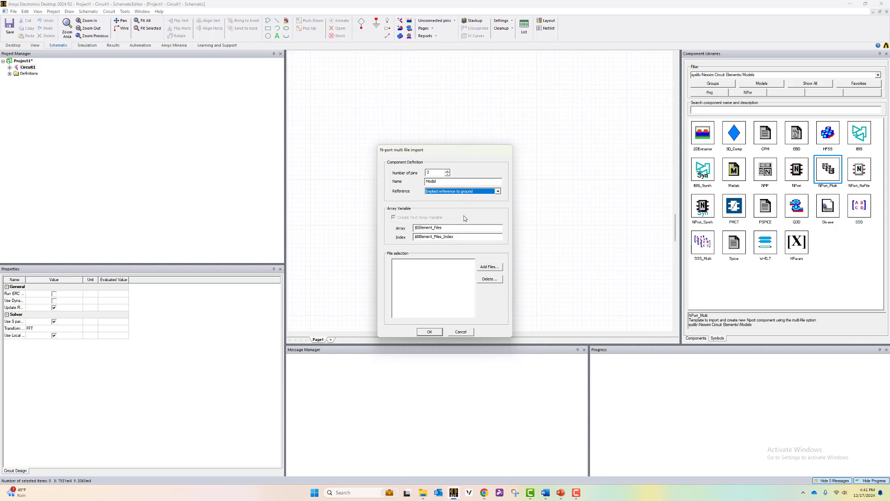
# Add Project1_Circuit1.s2p through Project1_Circuit5.s2p as Touchstone files to the multi-file import list.
pyautogui.click(489, 267)
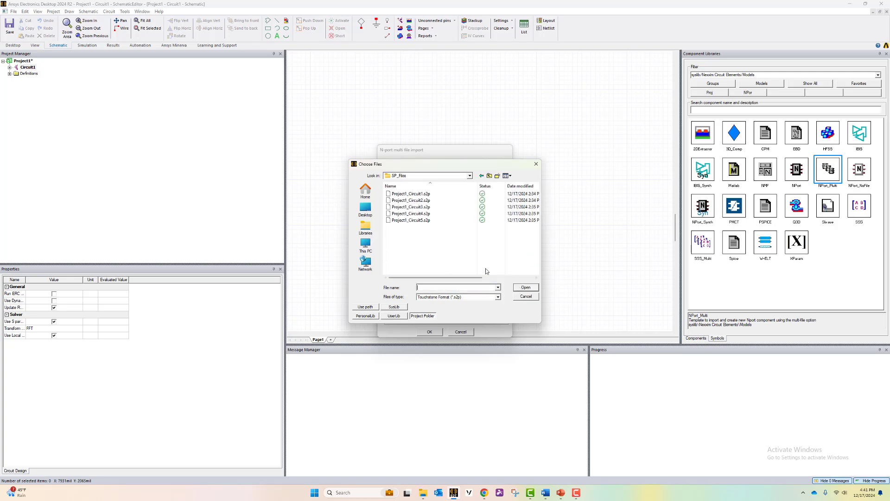
pyautogui.click(409, 193)
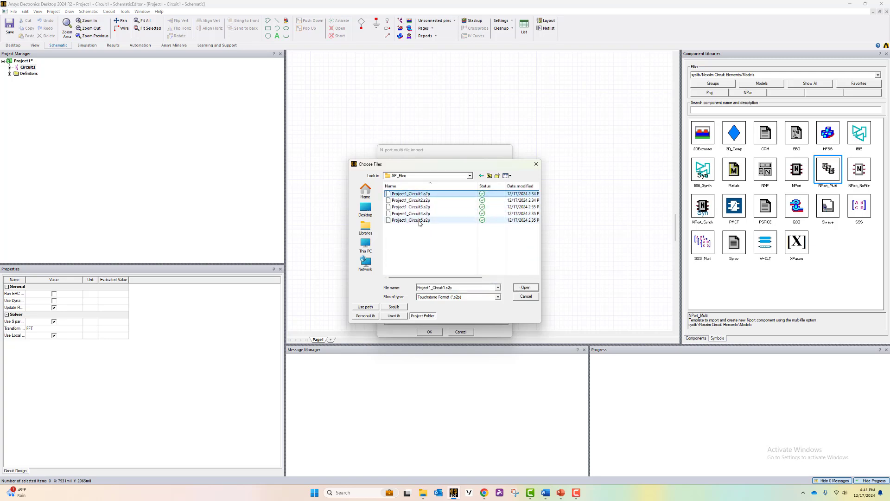
pyautogui.click(419, 221)
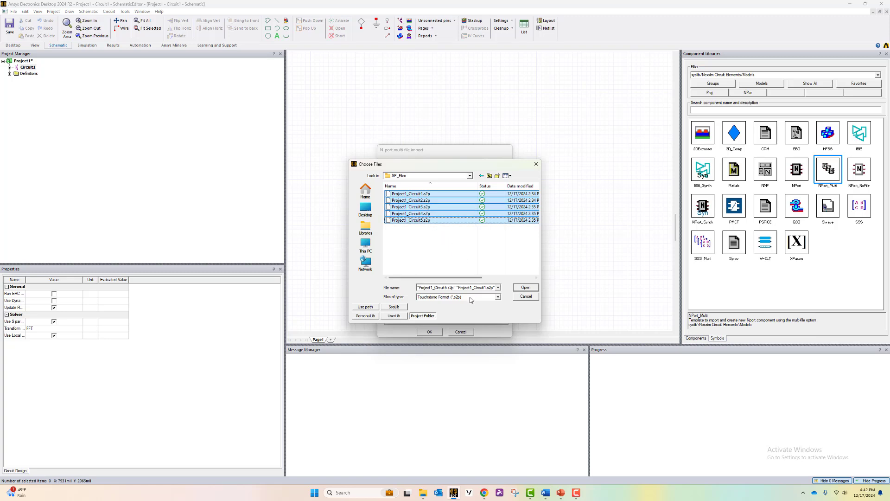
pyautogui.click(498, 296)
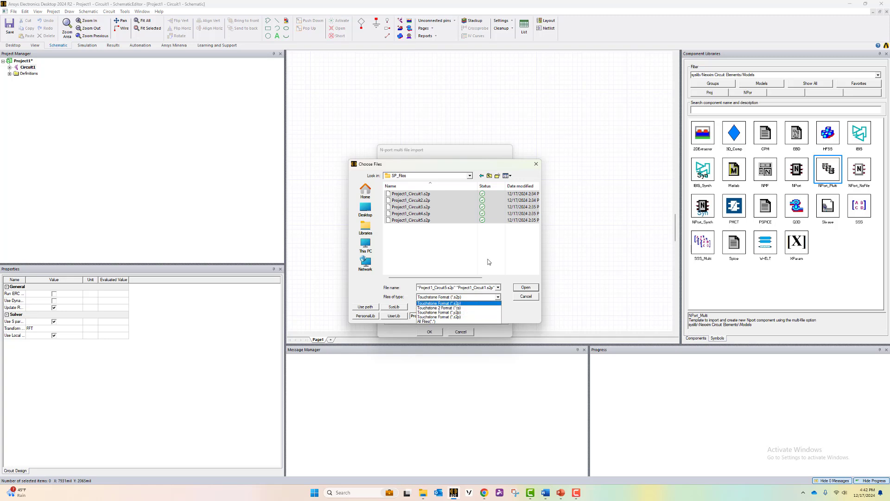
pyautogui.click(434, 303)
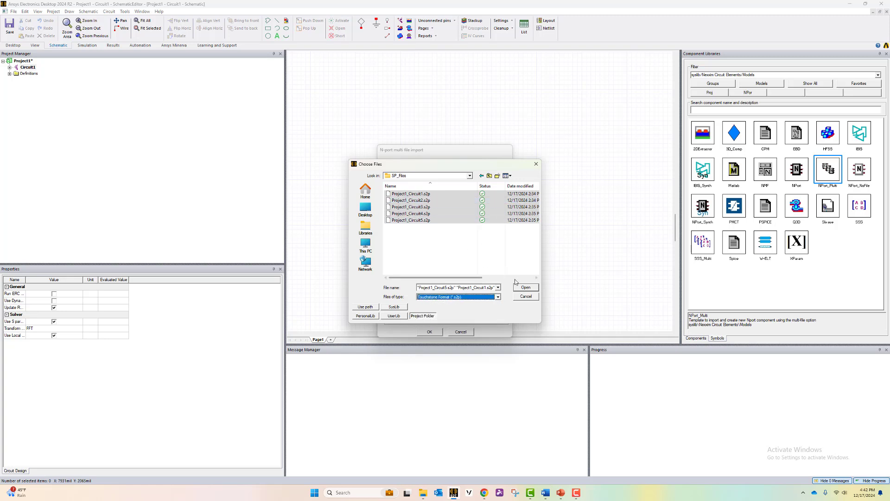
pyautogui.click(525, 287)
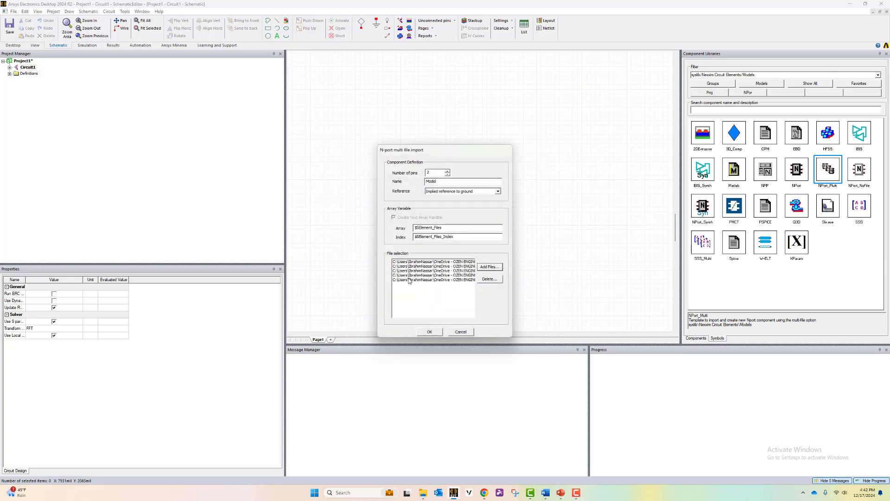
pyautogui.moveTo(429, 335)
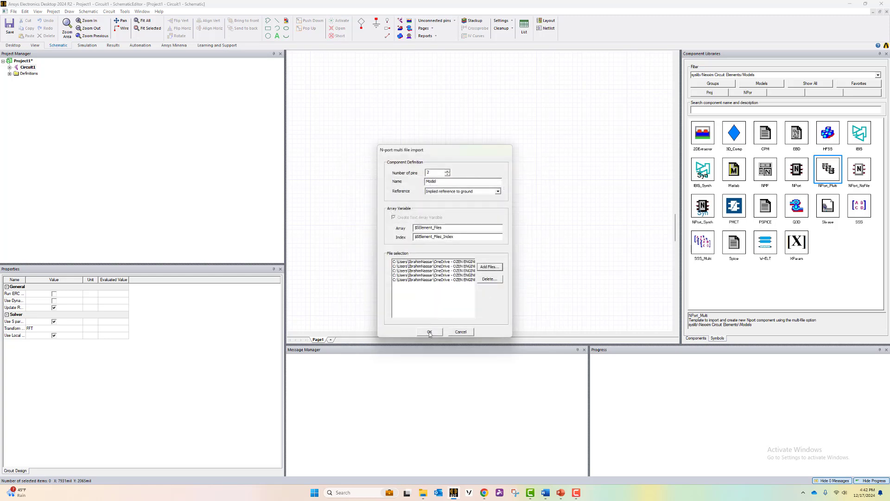
# Finish the multi-file N-port definition and place the two-port component near the schematic centre.
pyautogui.click(429, 332)
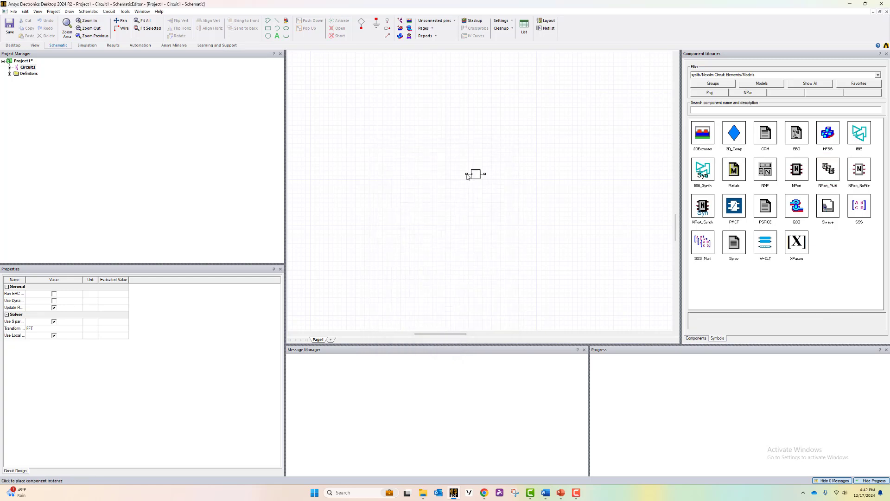
pyautogui.click(474, 173)
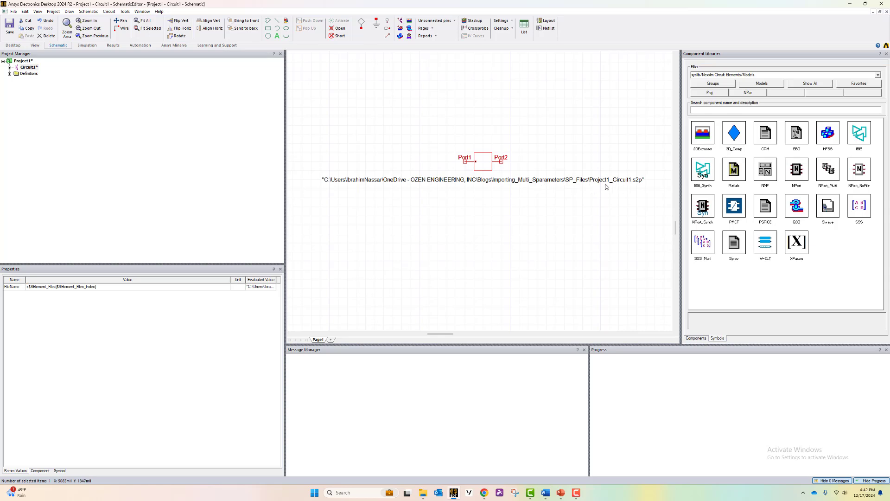
pyautogui.moveTo(548, 194)
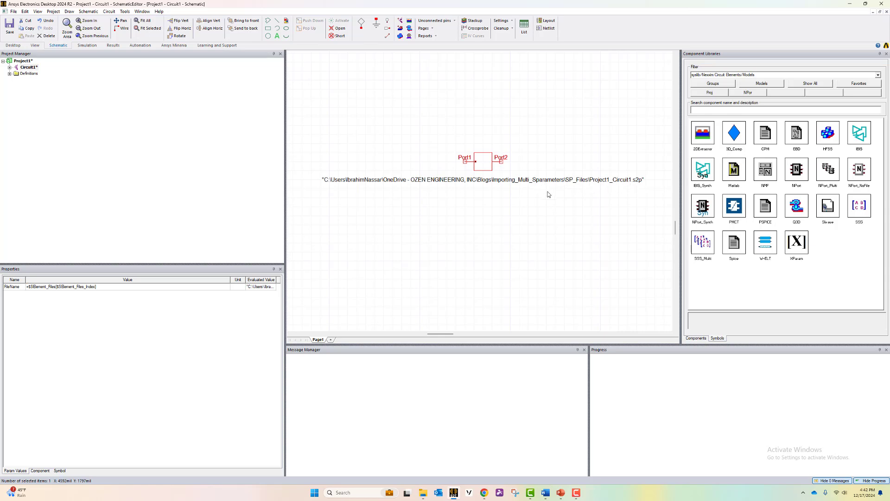
pyautogui.moveTo(520, 163)
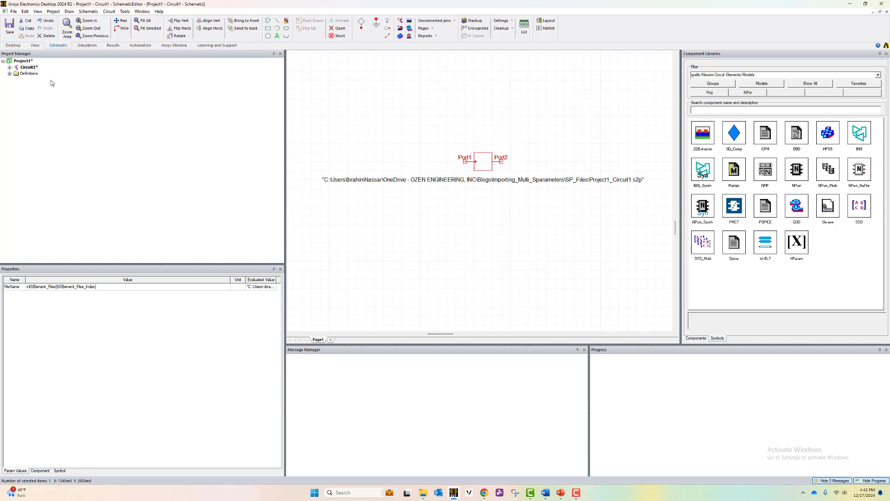
# Show the project variables $$Element_Files and $$Element_Files_Index (currently 0) in the Properties window.
pyautogui.click(21, 61)
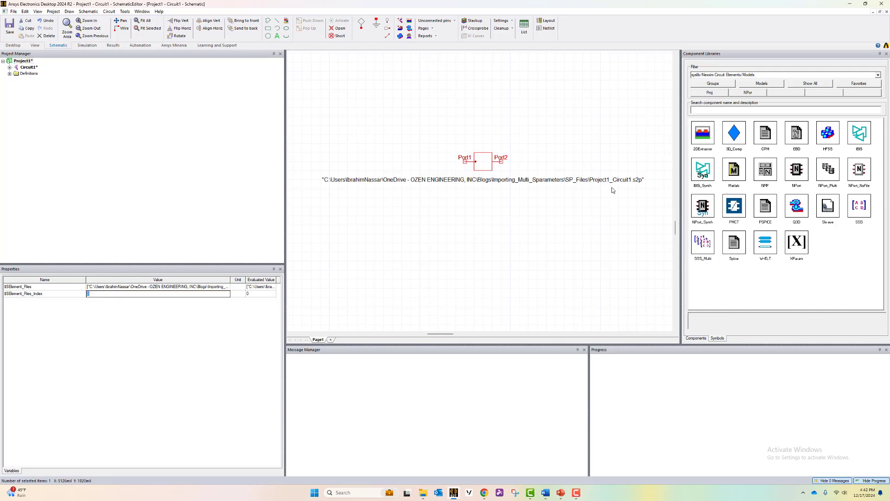
pyautogui.moveTo(590, 205)
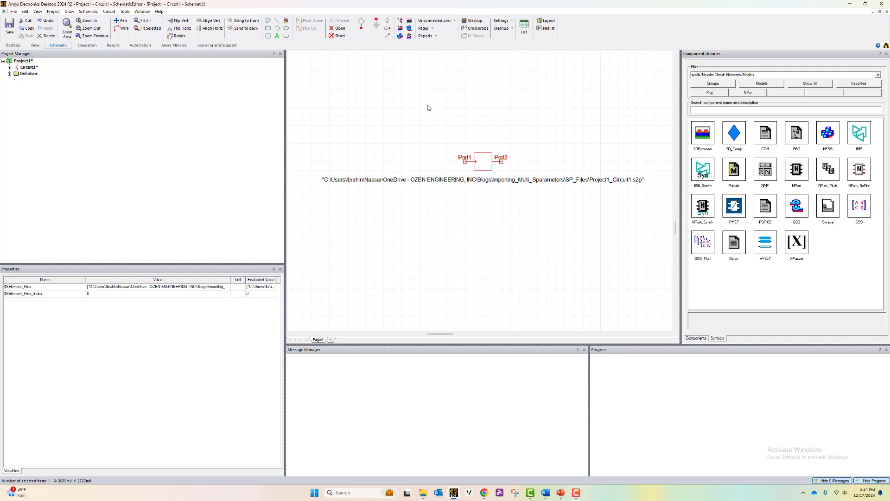
# Attach Port1 and Port2 to the N-port block's two terminals on the schematic.
pyautogui.click(404, 121)
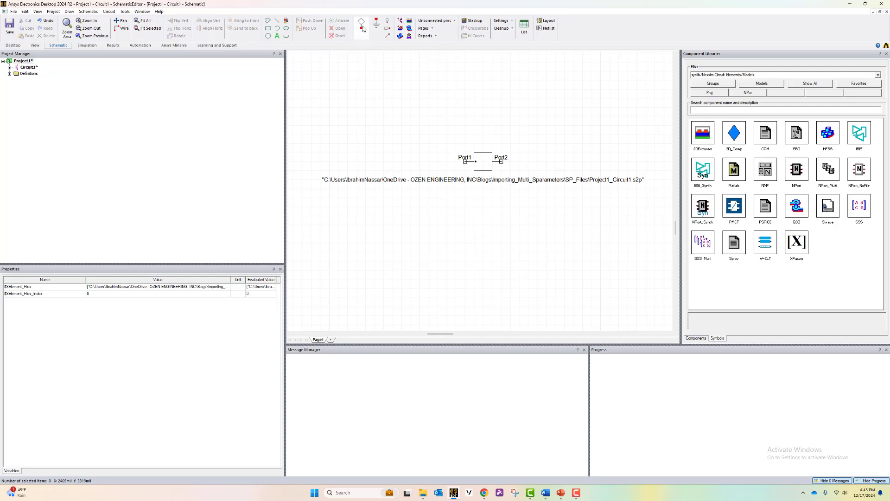
pyautogui.click(361, 26)
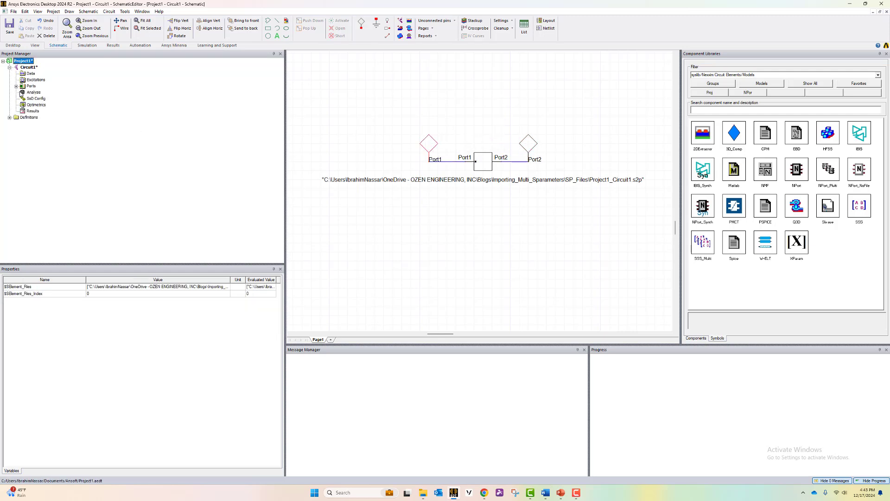
# Add a linear network analysis with a linear-step frequency sweep from 1 to 5 GHz in 0.01 GHz steps.
pyautogui.rightClick(34, 92)
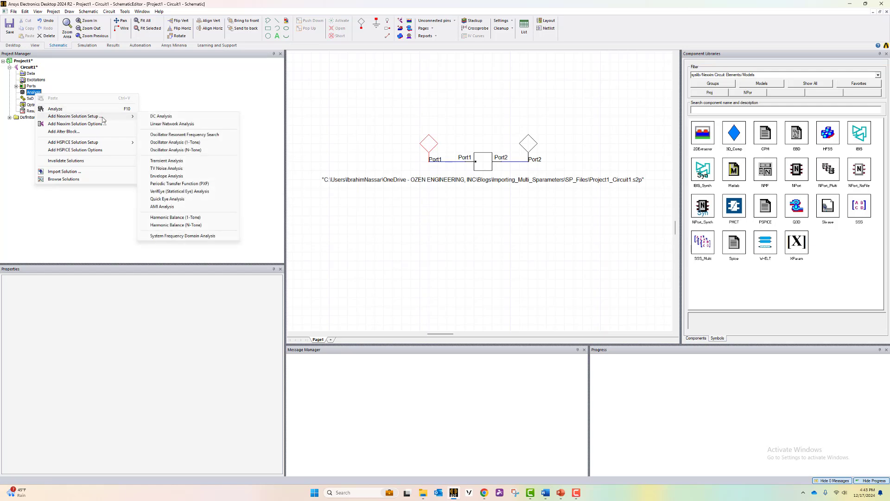
pyautogui.moveTo(173, 123)
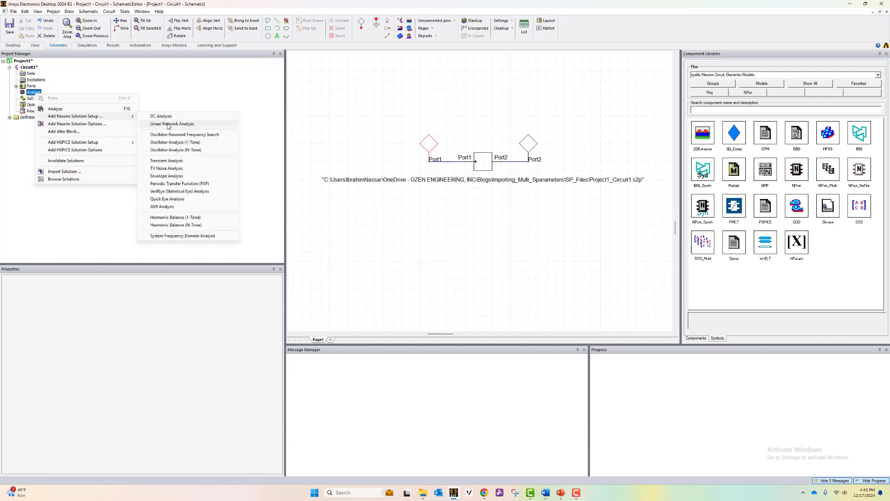
pyautogui.click(172, 123)
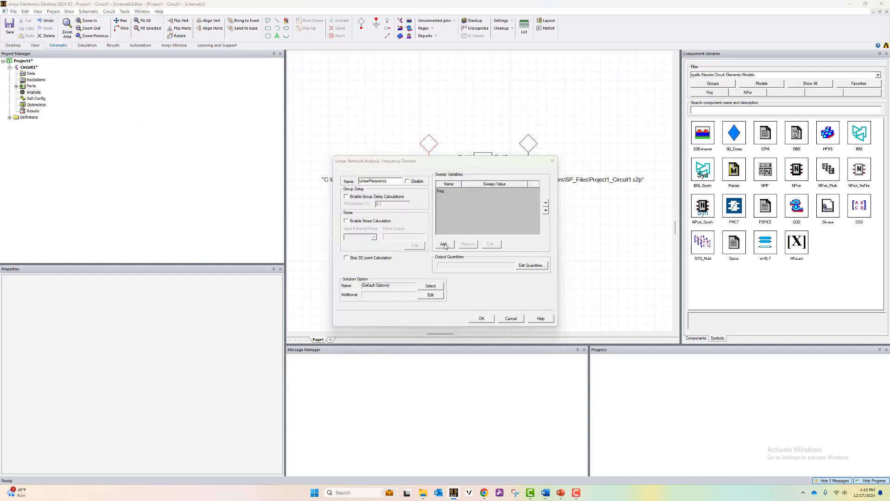
pyautogui.click(444, 244)
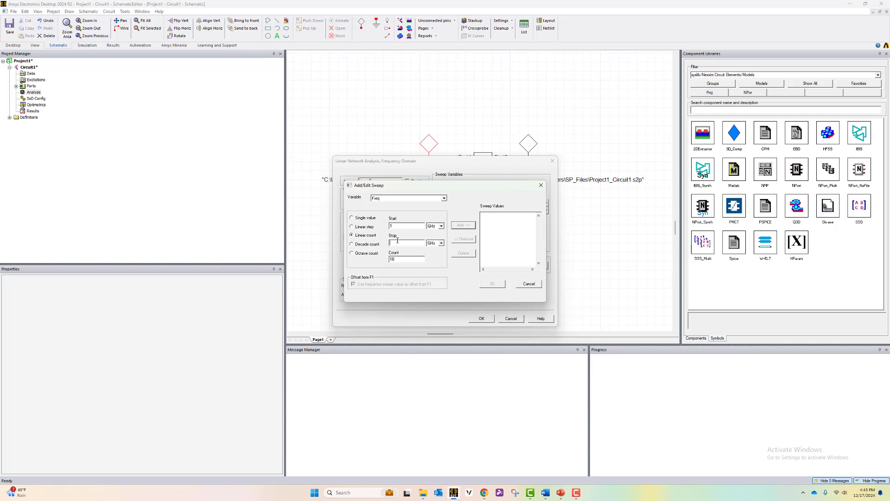
pyautogui.click(352, 226)
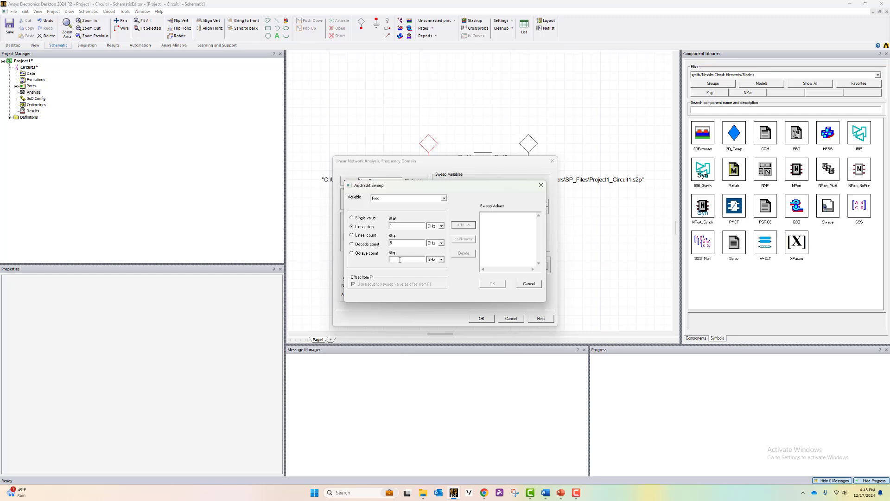
pyautogui.write('0.01')
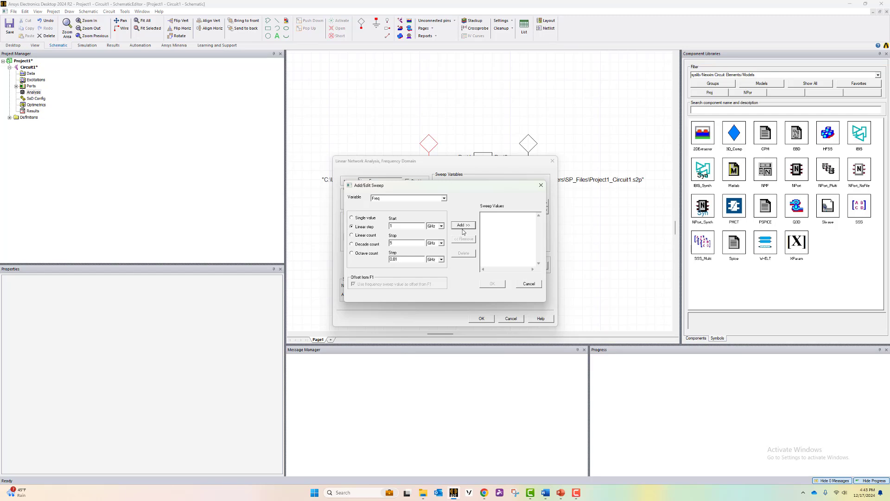
pyautogui.click(462, 225)
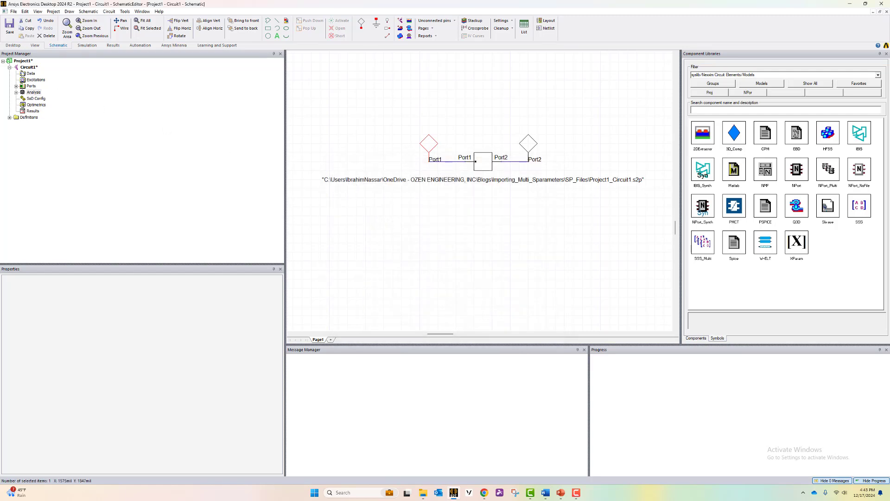
# Save Project1 from the Project Manager.
pyautogui.rightClick(22, 62)
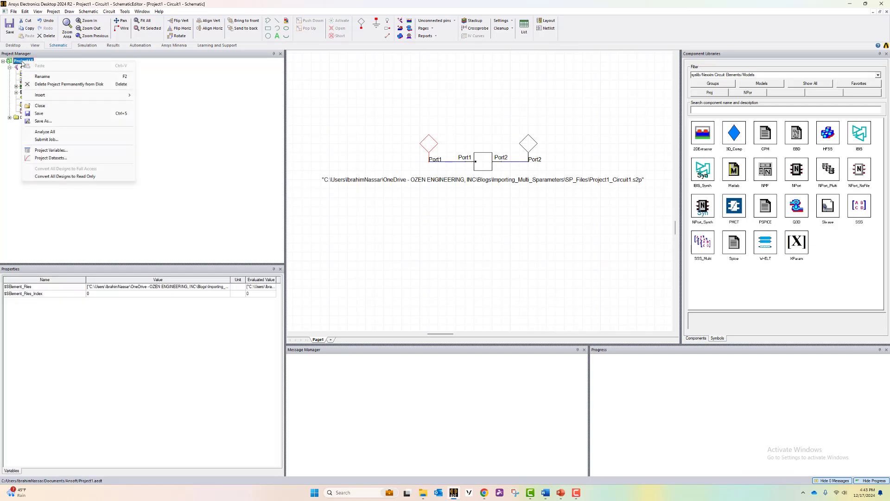
pyautogui.click(43, 120)
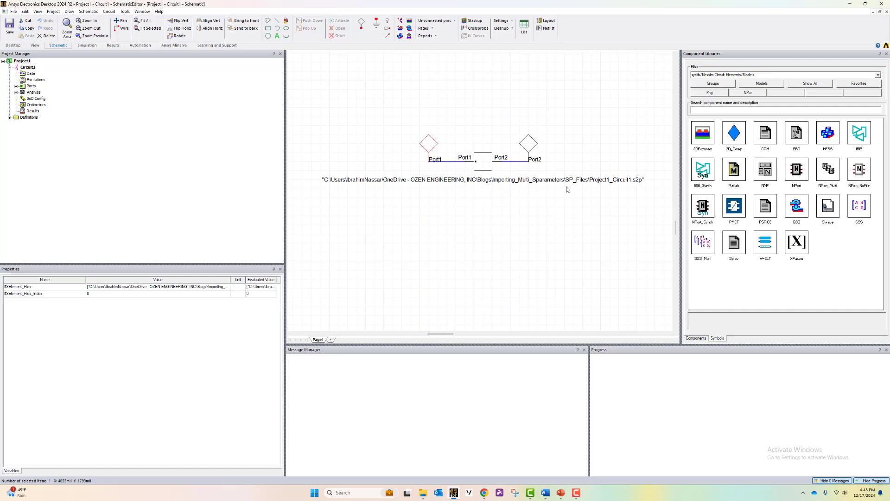
pyautogui.moveTo(623, 187)
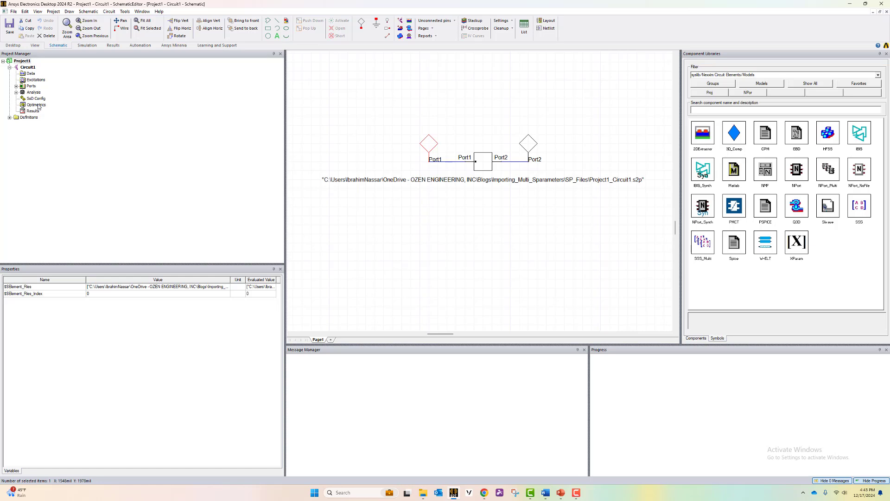
# Add a parametric sweep stepping $$Element_Files_Index linearly from 0 to 4 in steps of 1.
pyautogui.rightClick(35, 105)
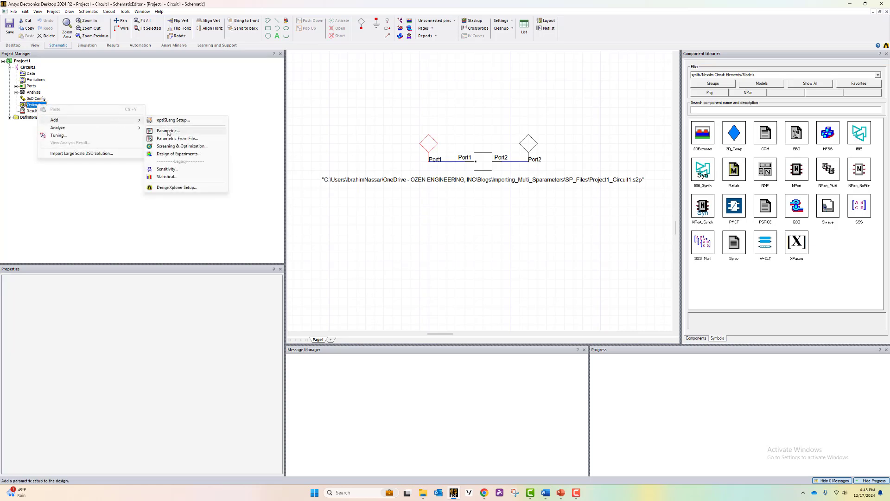
pyautogui.click(168, 131)
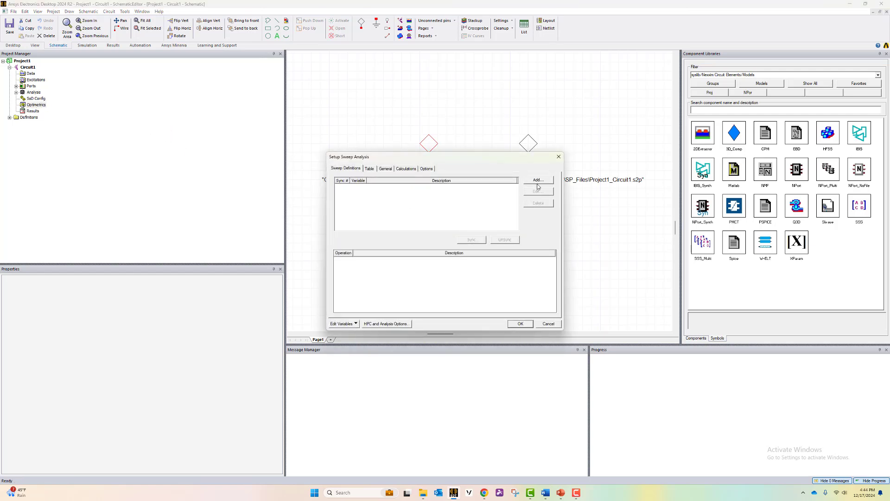
pyautogui.click(537, 180)
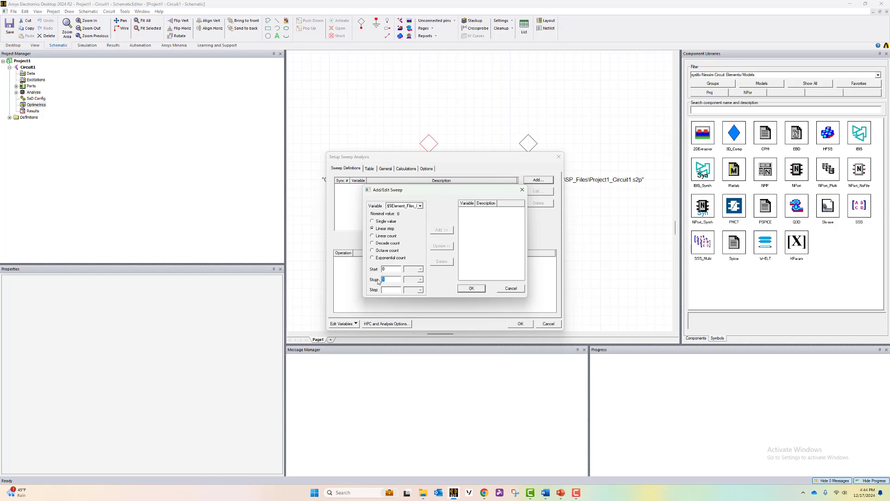
pyautogui.write('4')
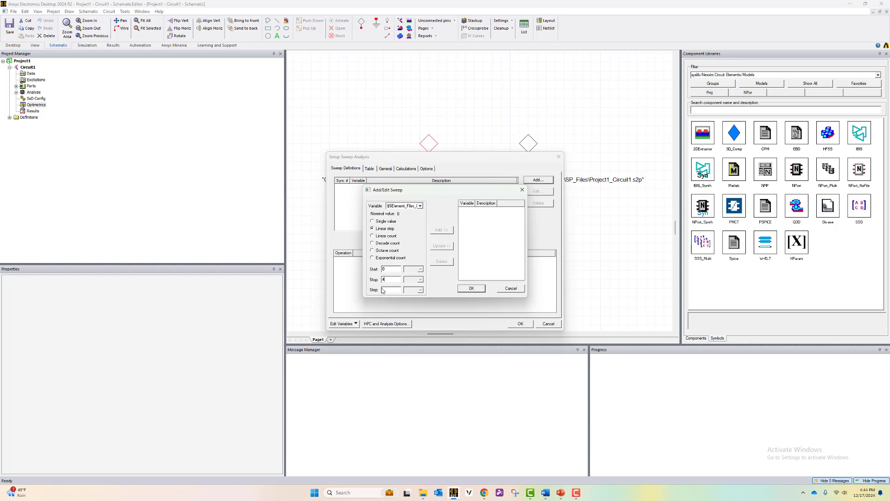
pyautogui.write('1')
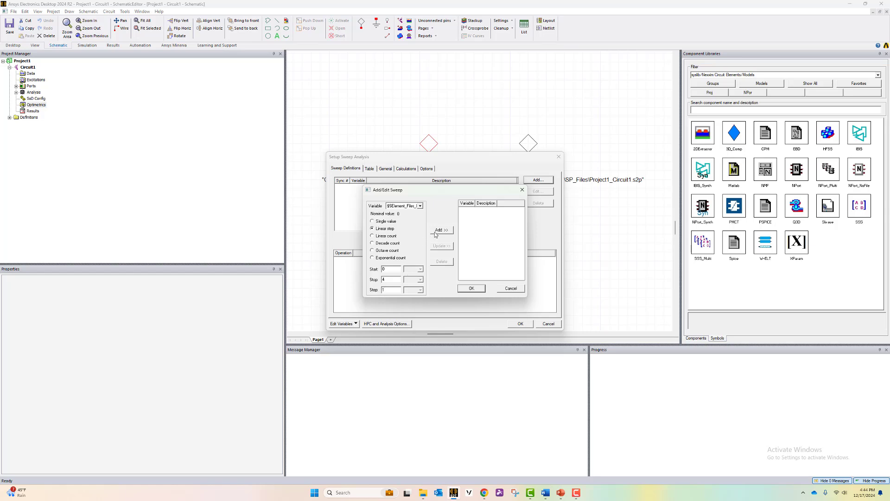
pyautogui.click(439, 229)
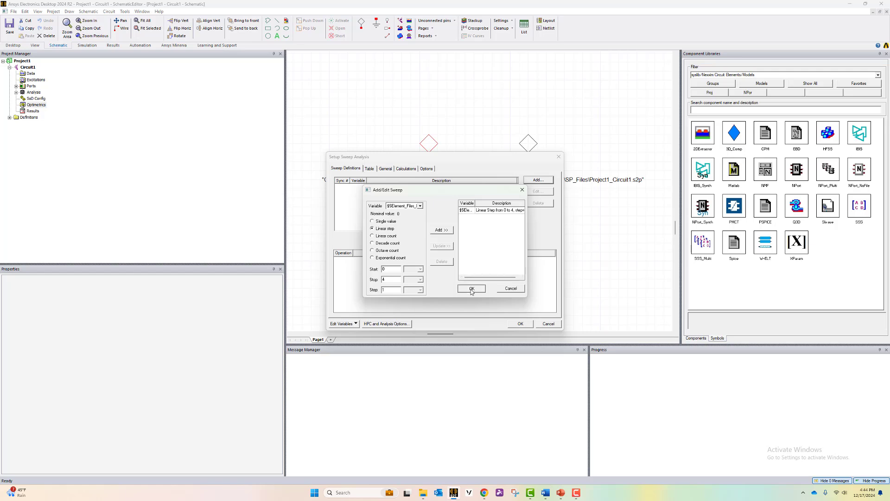
pyautogui.click(471, 288)
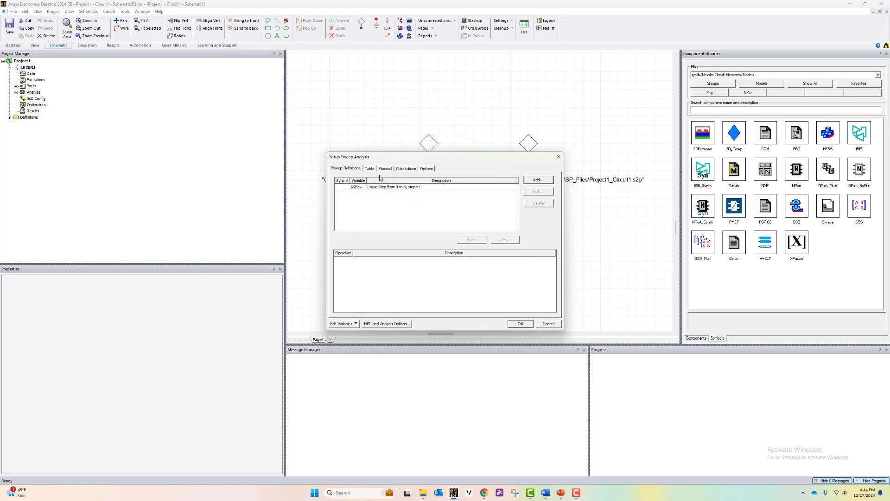
pyautogui.click(369, 169)
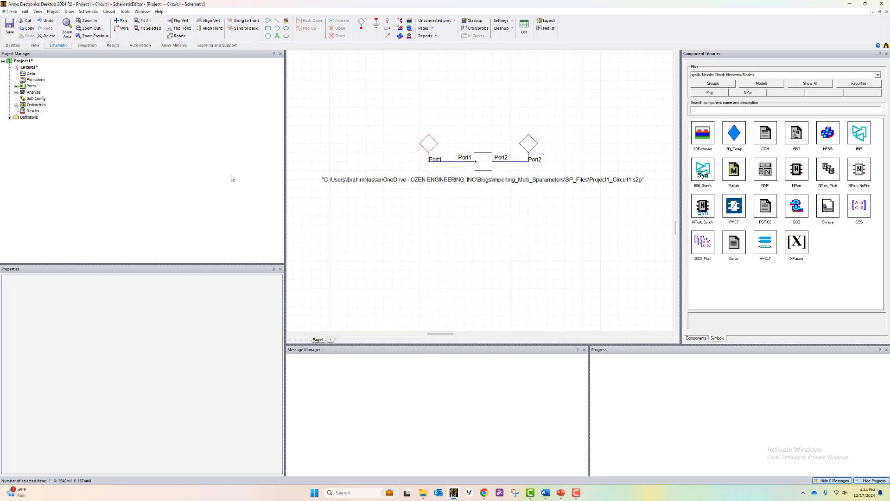
# Analyze All on Project1, then begin a standard report from the design's Results.
pyautogui.rightClick(23, 61)
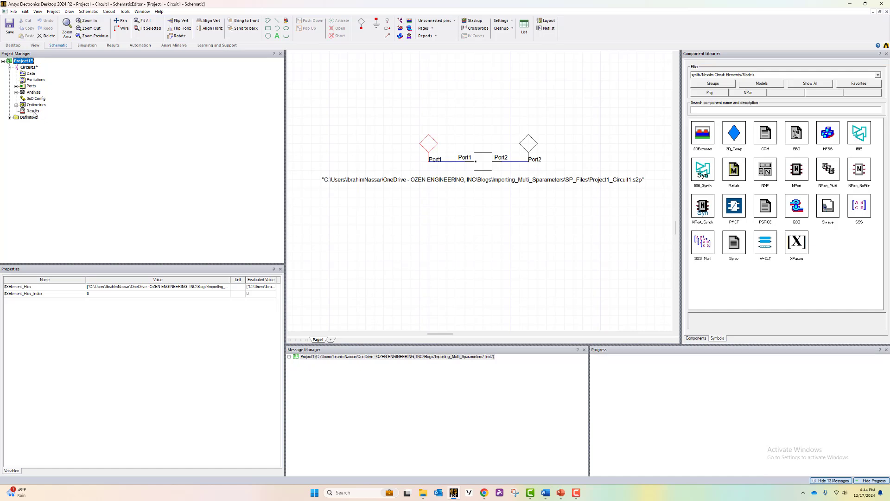
pyautogui.rightClick(32, 110)
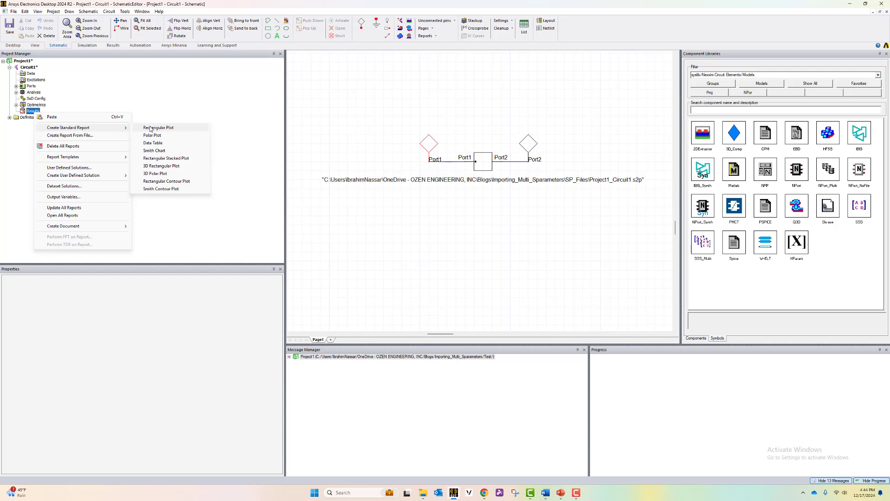
# New rectangular plot of dB(S(Port2,Port1)) with file index family set to All, giving five traces.
pyautogui.click(157, 127)
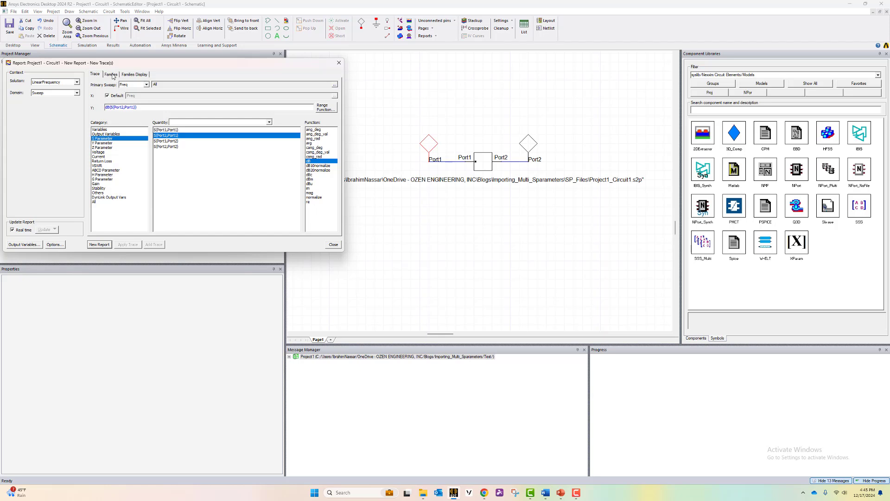
pyautogui.click(110, 74)
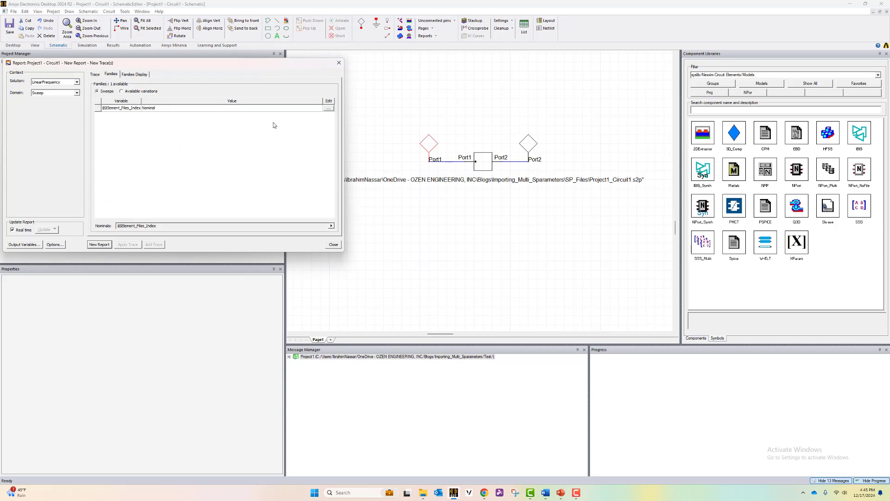
pyautogui.click(328, 108)
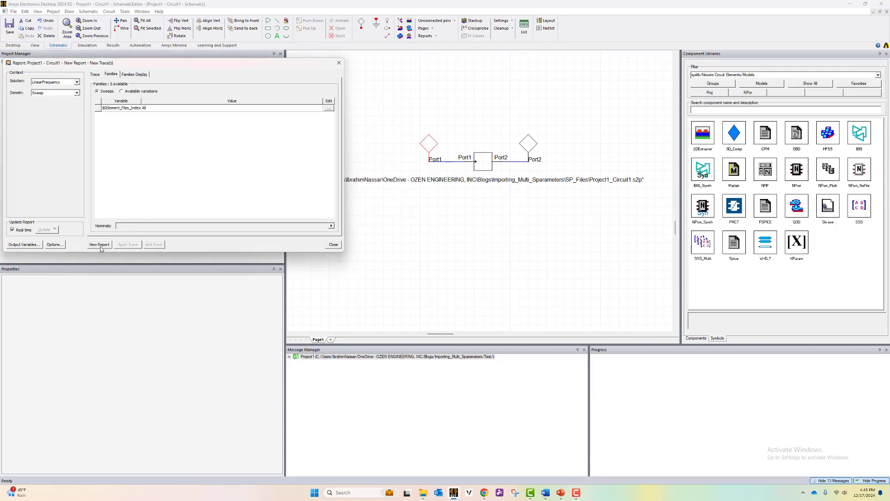
pyautogui.click(99, 244)
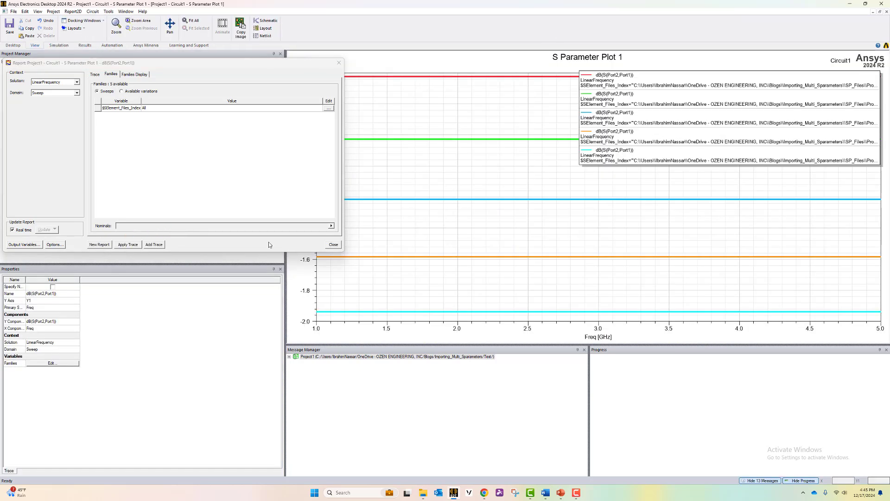
# Dismiss the Report dialog so S Parameter Plot 1 remains with its five S21 traces.
pyautogui.click(333, 244)
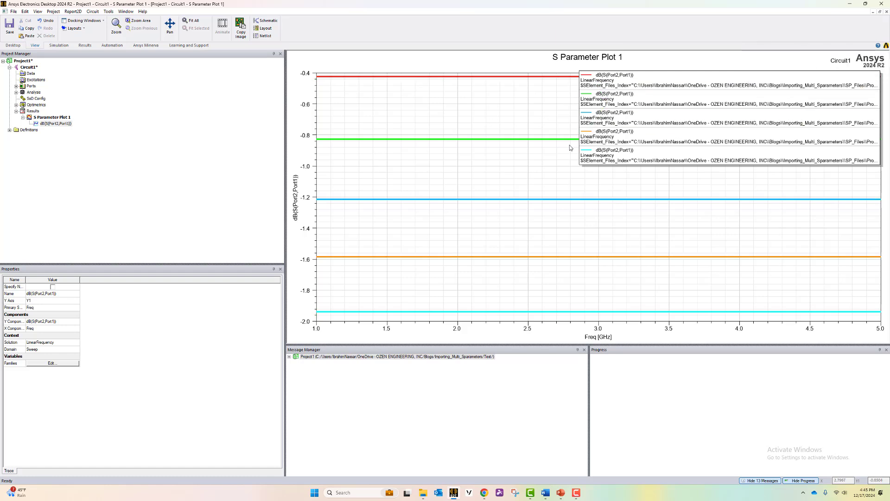
pyautogui.moveTo(690, 277)
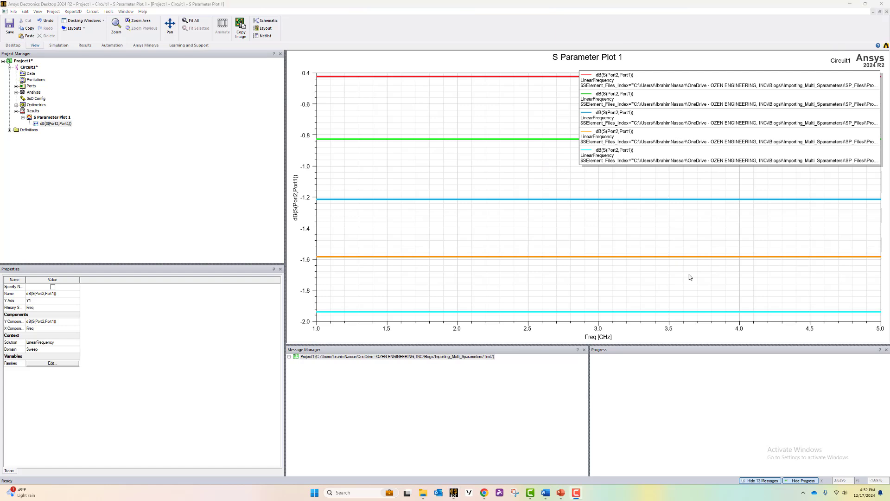